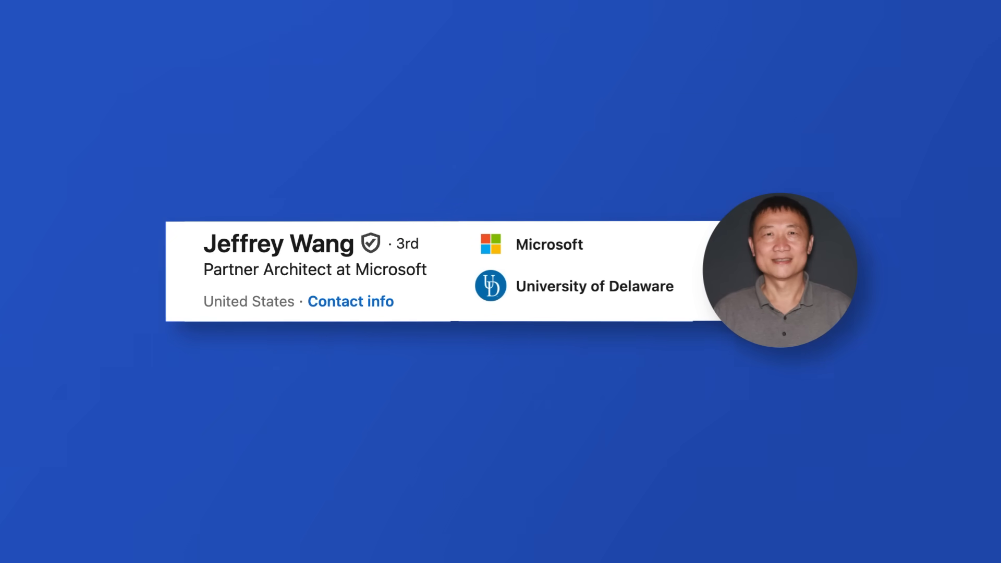
- Scroll the LinkedIn profile down to the Experience section and highlight the DAX engine role description
scroll("down", 3)
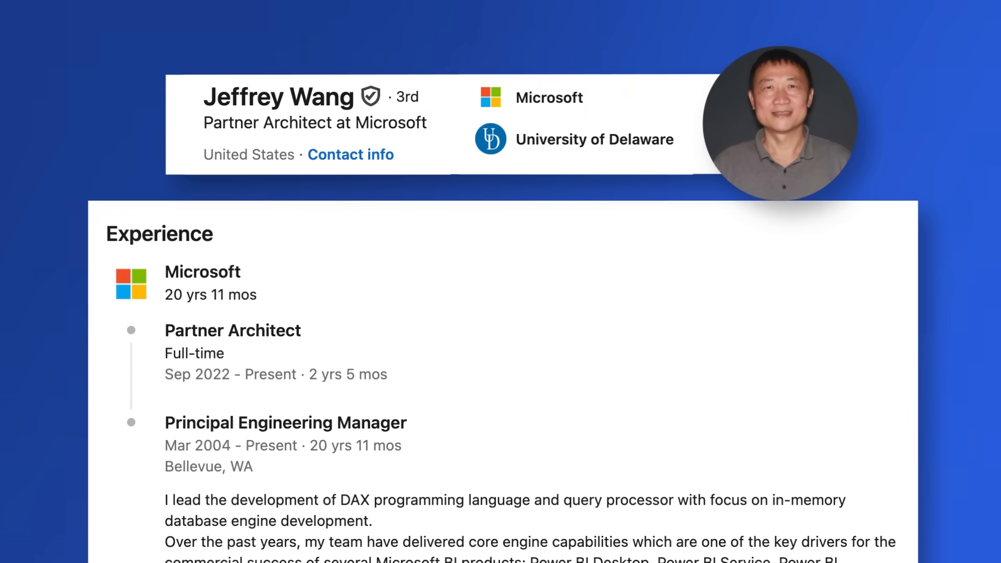
scroll("down", 3)
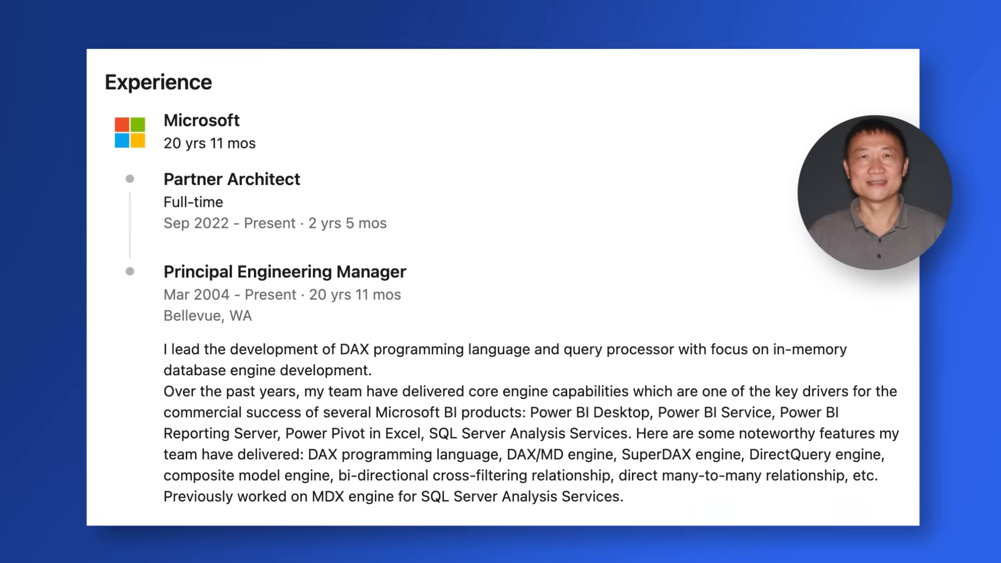
left_click_drag(306, 448, 386, 448)
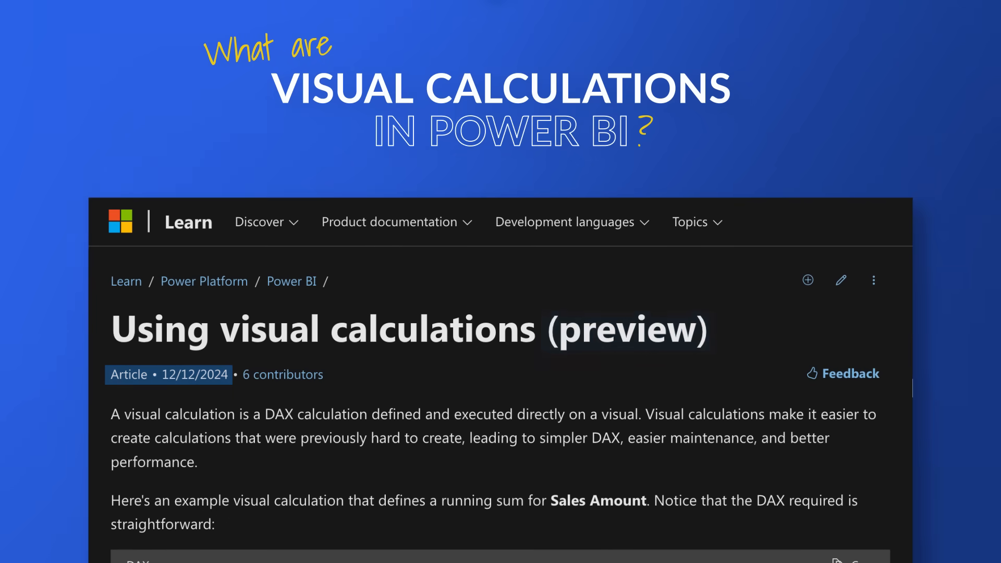
- Scroll through the 'Using visual calculations (preview)' article on Microsoft Learn
scroll("down", 3)
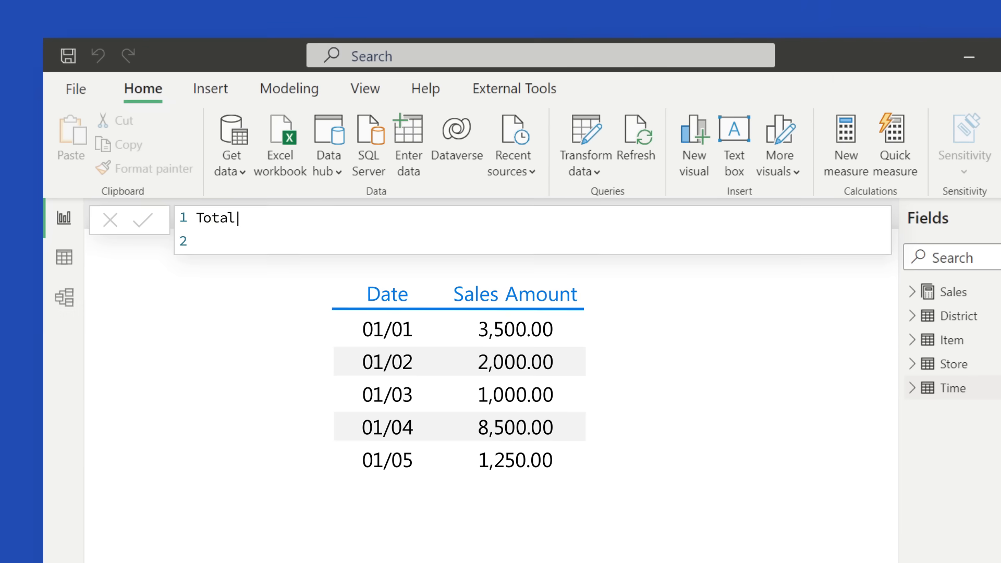
- Enter Total Sales = SUM('Sales'[SalesAmount]) and the matching Total Cost SUM measure
type("Sales = SUM('Sales'[SalesAmount])")
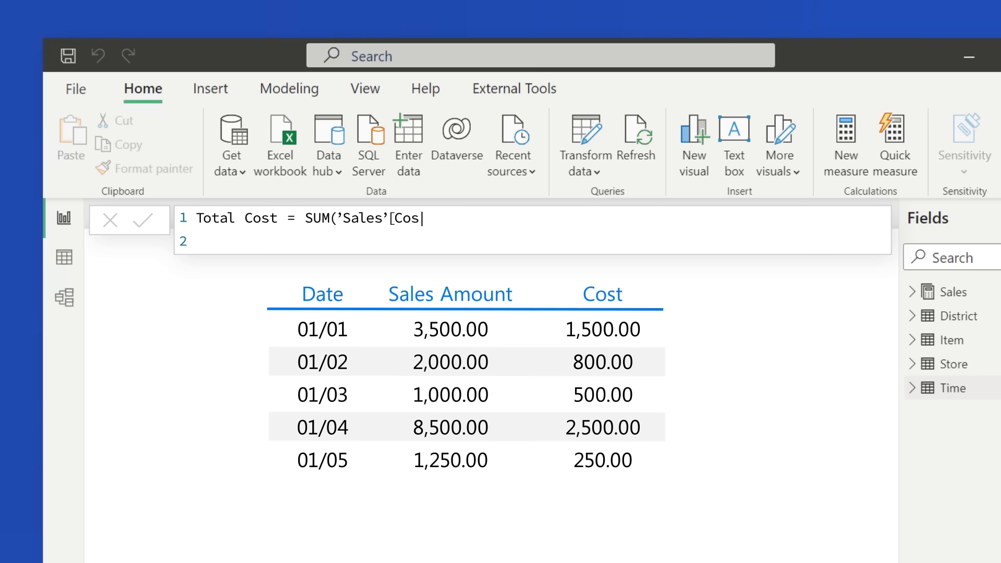
type("t])")
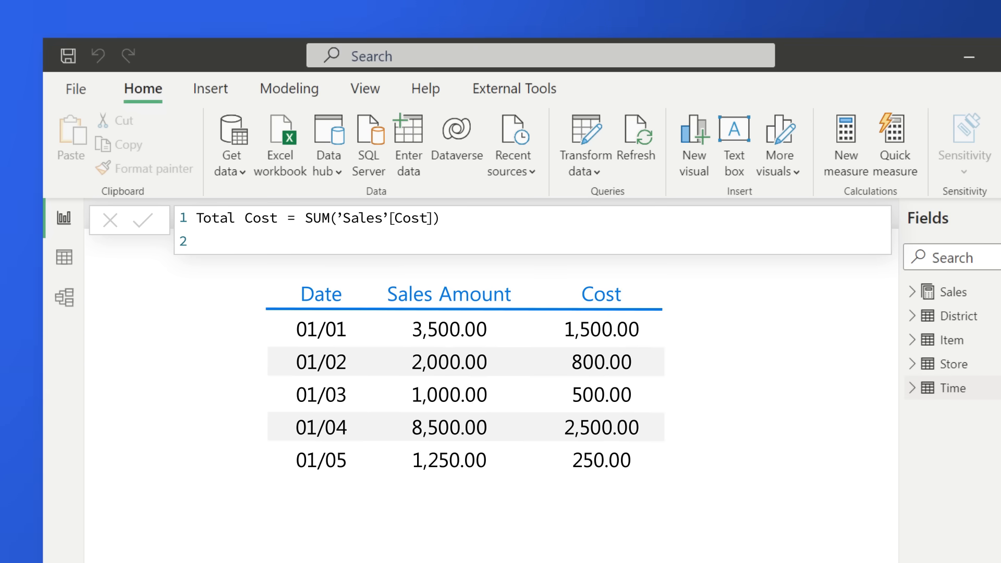
- Enter Profit = [Total Sales] - [Total Cost]
type("Profit =")
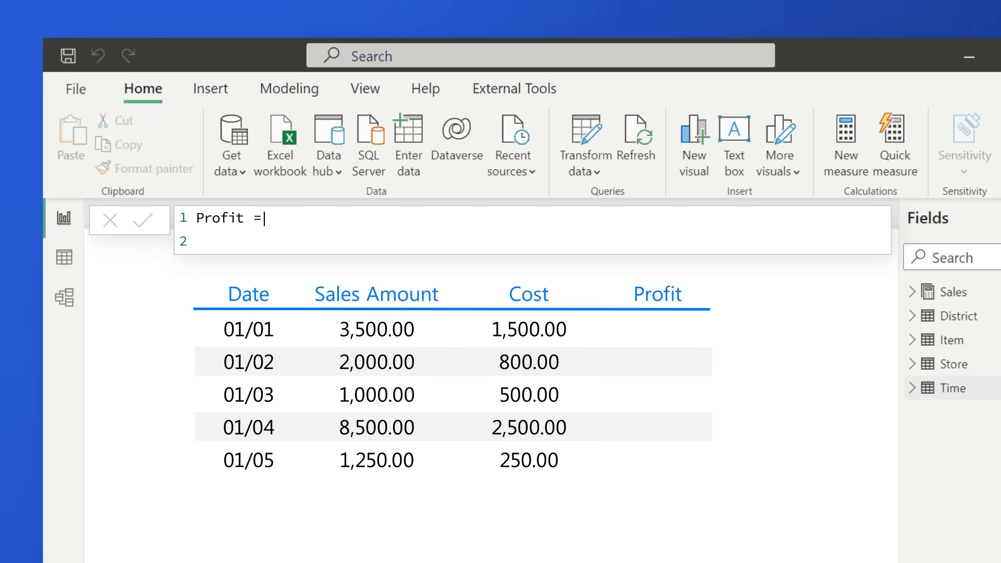
type("[Total Sales] - [Total Cost]")
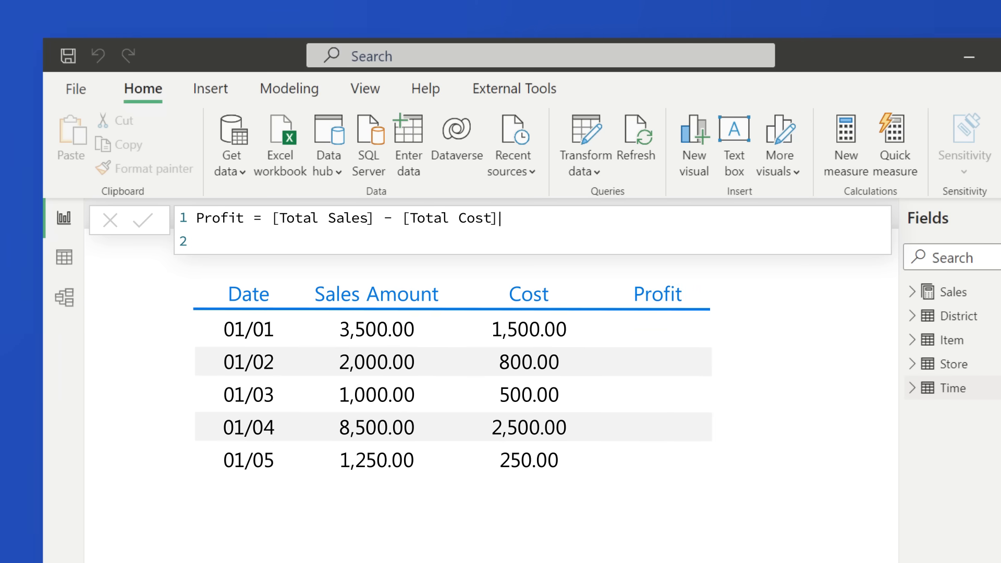